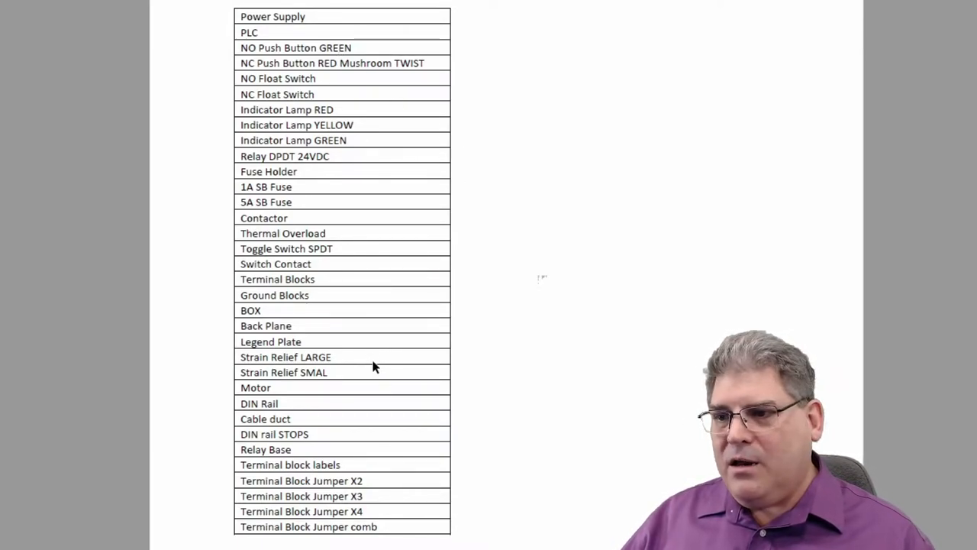
{"action": "mouse_move", "coordinate": [324, 446]}
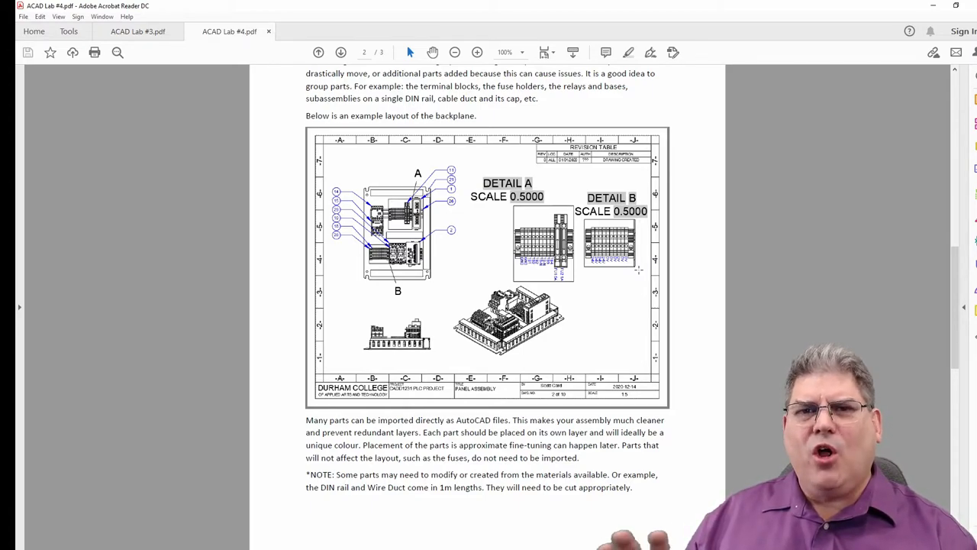
{"action": "mouse_move", "coordinate": [755, 278]}
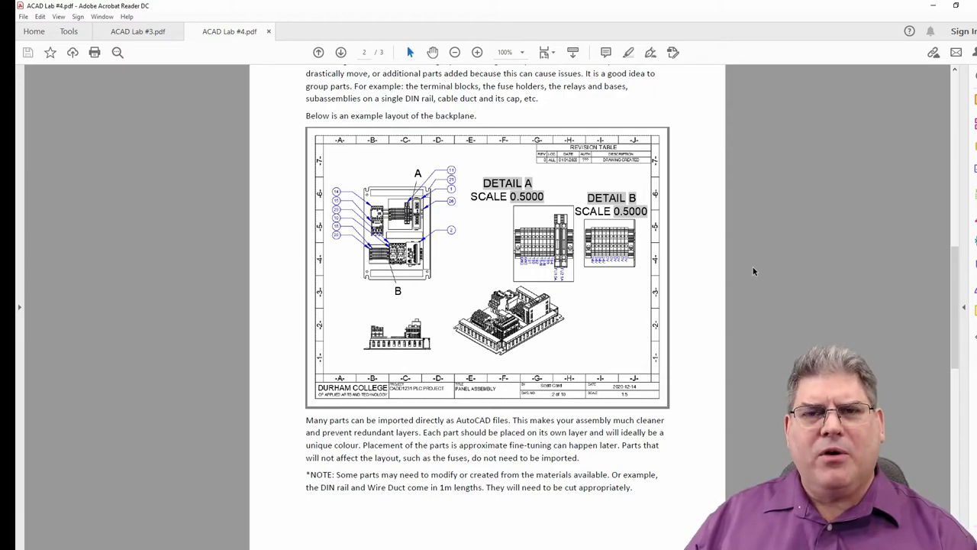
{"action": "mouse_move", "coordinate": [793, 296]}
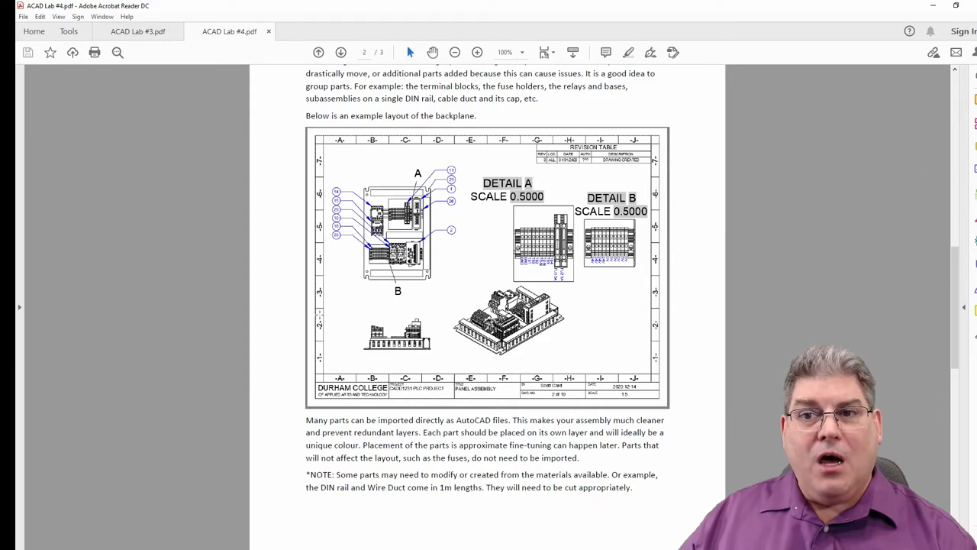
{"action": "mouse_move", "coordinate": [212, 278]}
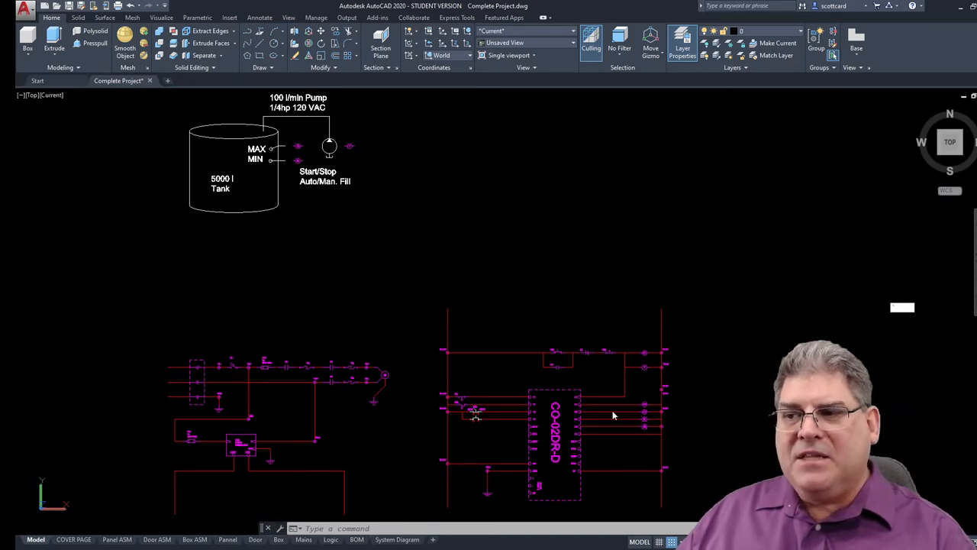
{"action": "mouse_move", "coordinate": [539, 420]}
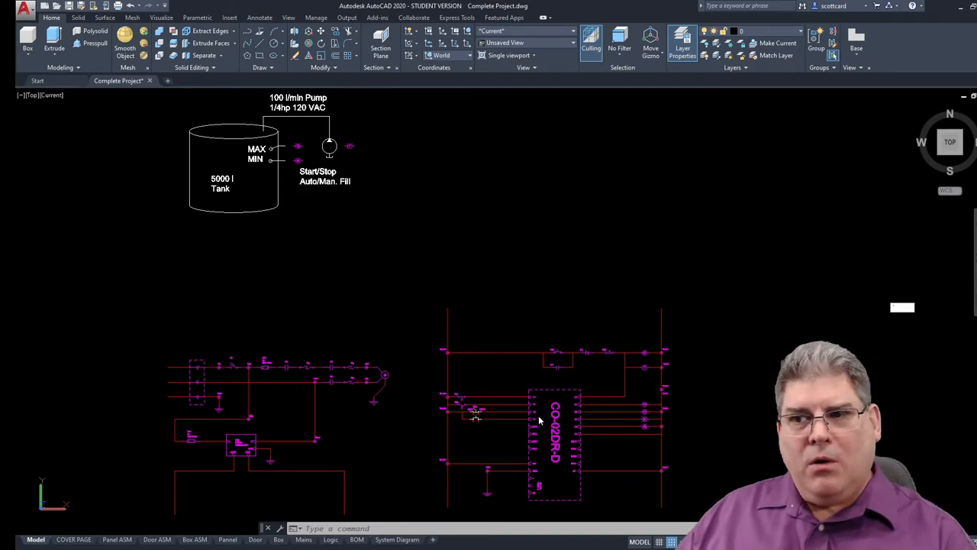
{"action": "mouse_move", "coordinate": [796, 252]}
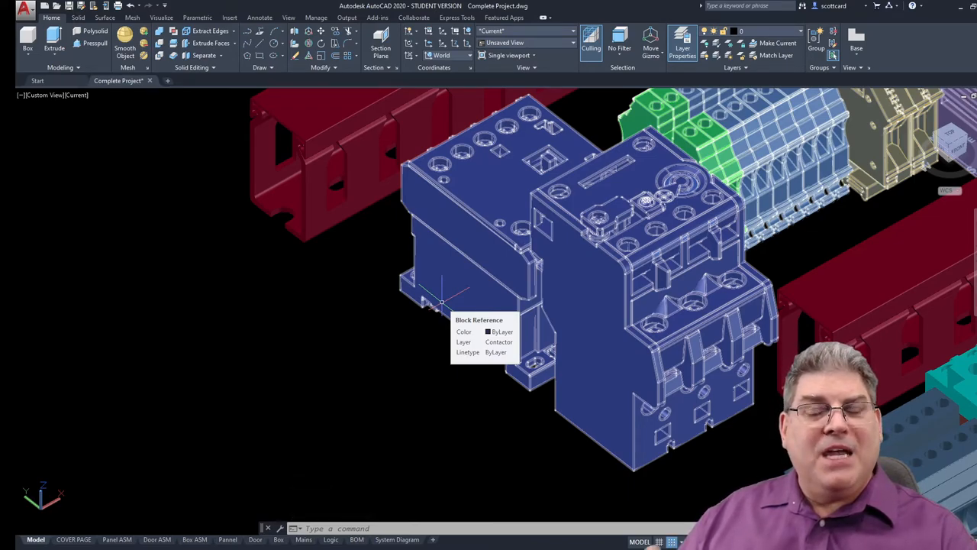
Inspect the panel assembly from above, viewing the contactors, terminal blocks and supply on the DIN rails.
{"action": "key", "text": "Escape"}
{"action": "type", "text": "BURST"}
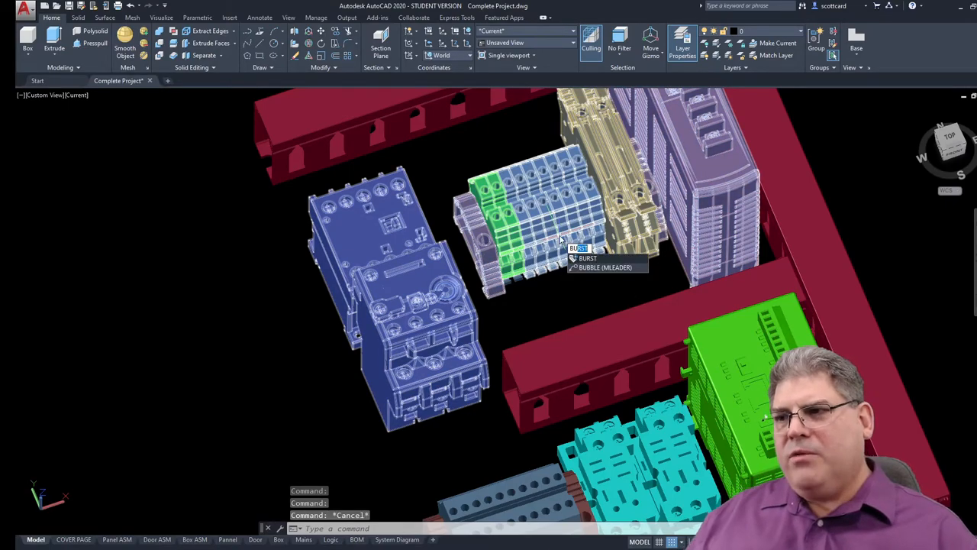
{"action": "left_click", "coordinate": [588, 258]}
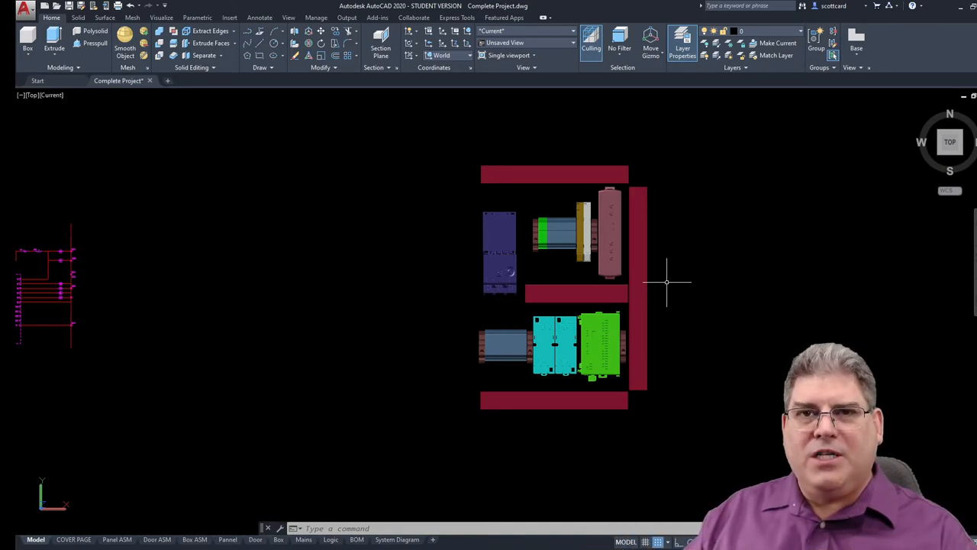
{"action": "mouse_move", "coordinate": [454, 229]}
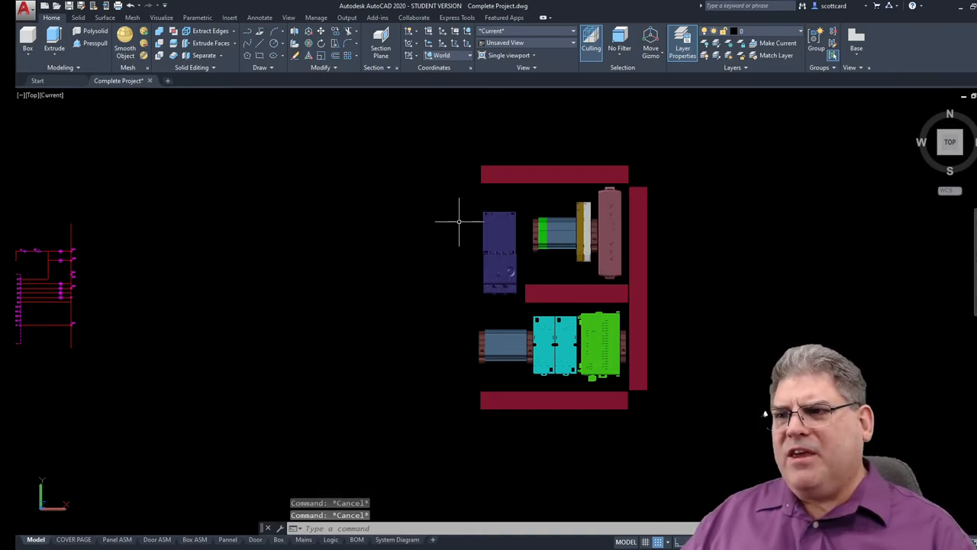
{"action": "mouse_move", "coordinate": [461, 189]}
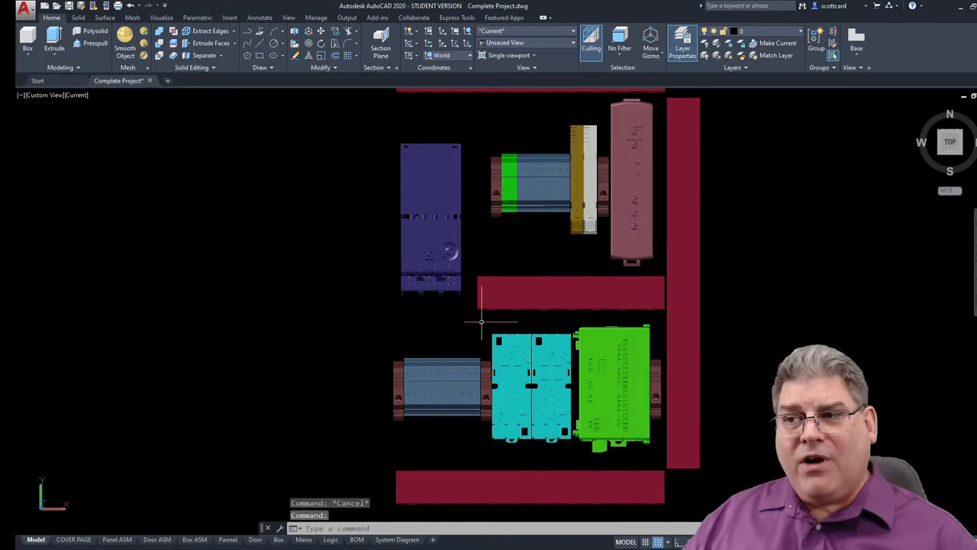
{"action": "mouse_move", "coordinate": [467, 293]}
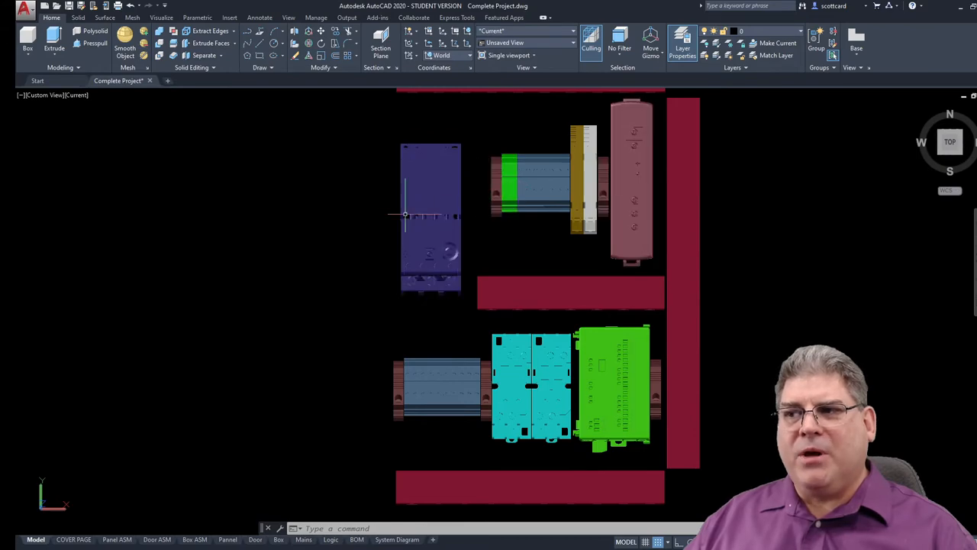
{"action": "mouse_move", "coordinate": [278, 265]}
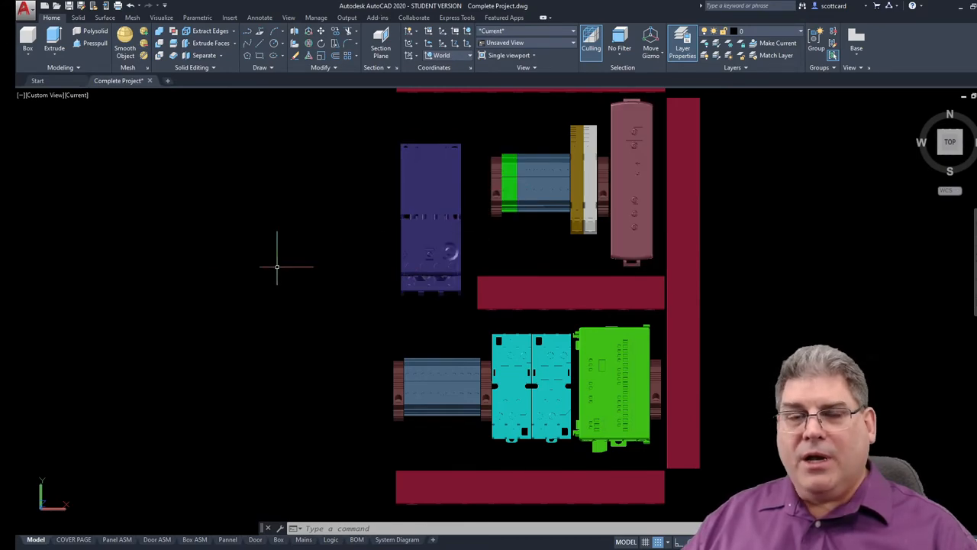
{"action": "mouse_move", "coordinate": [229, 258]}
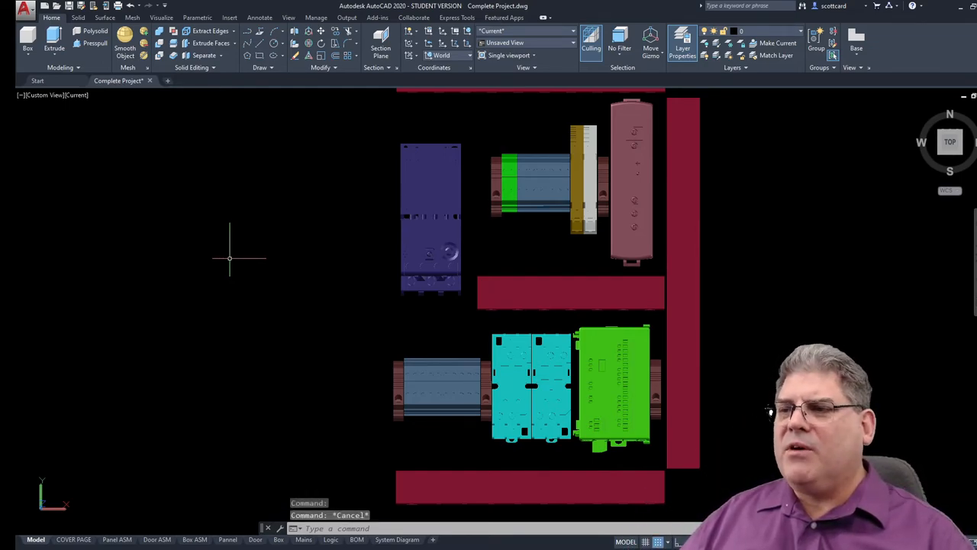
{"action": "mouse_move", "coordinate": [278, 284]}
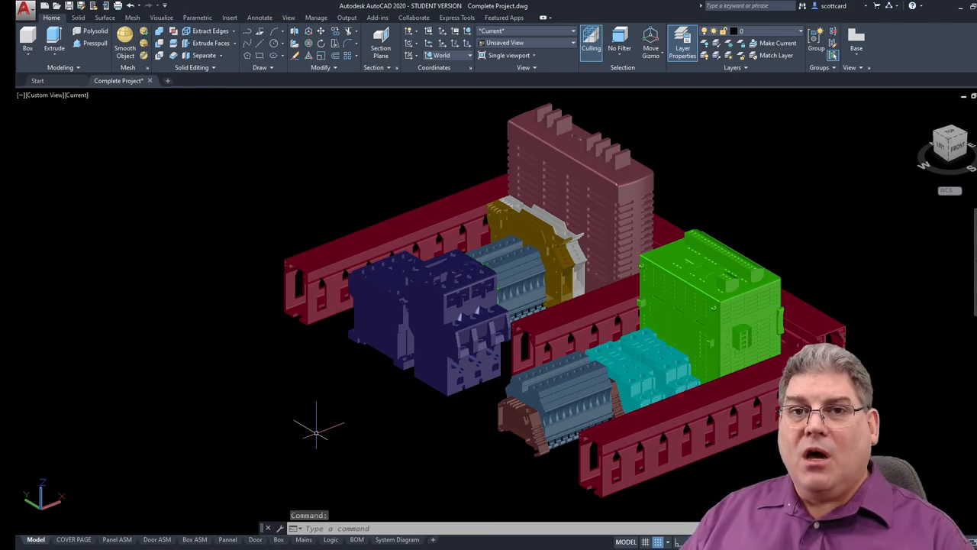
{"action": "mouse_move", "coordinate": [210, 441]}
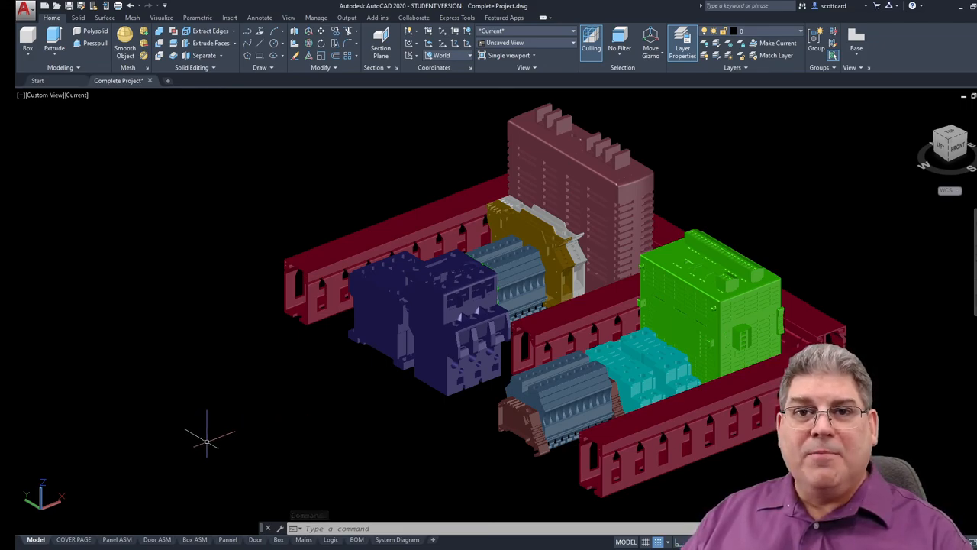